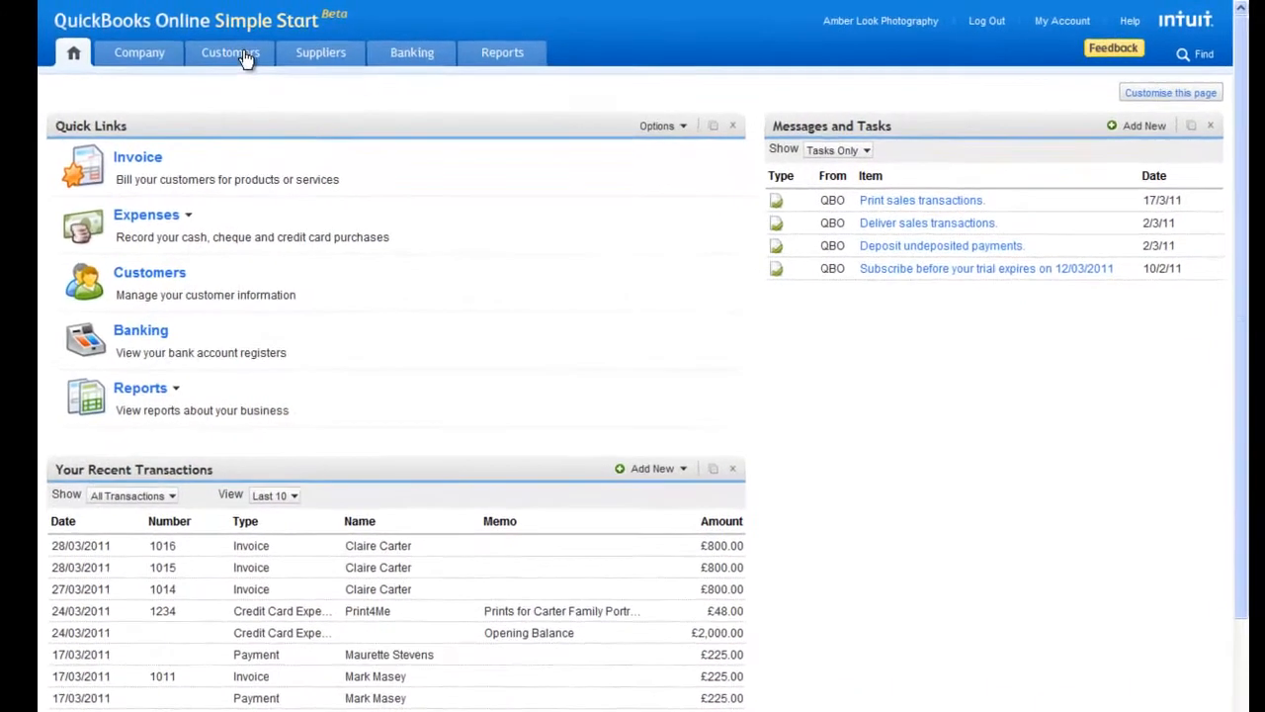
- Open the Customer Centre listing customers and their balances
{"action": "left_click", "coordinate": [229, 53]}
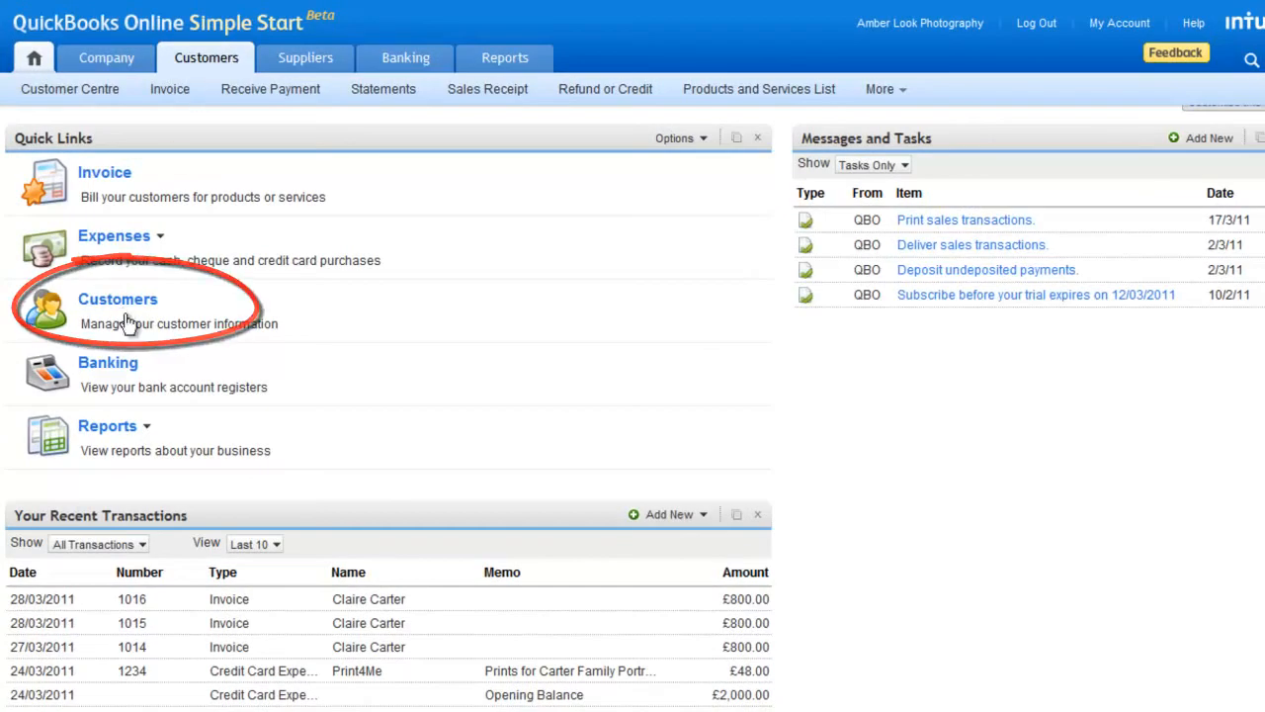
{"action": "left_click", "coordinate": [118, 298]}
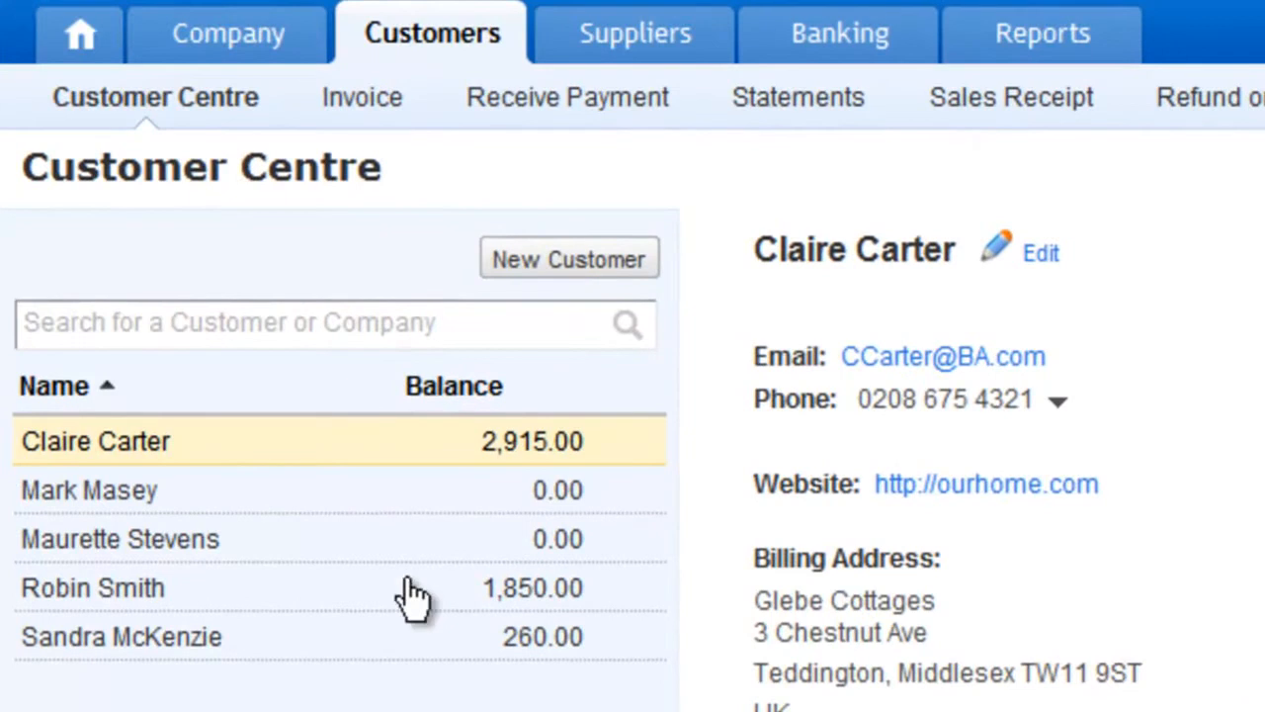
- Display the Sweet Marketing customer's full record with balances, terms and addresses
{"action": "left_click", "coordinate": [93, 587]}
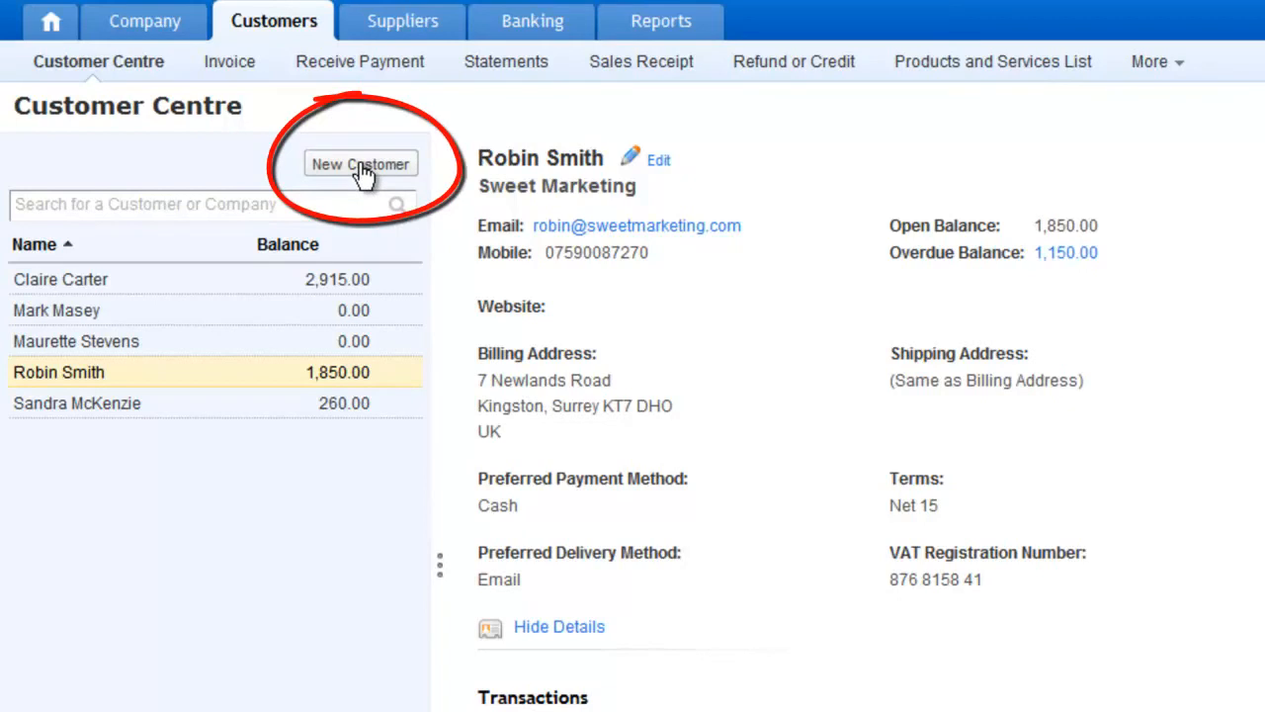
{"action": "left_click", "coordinate": [360, 164]}
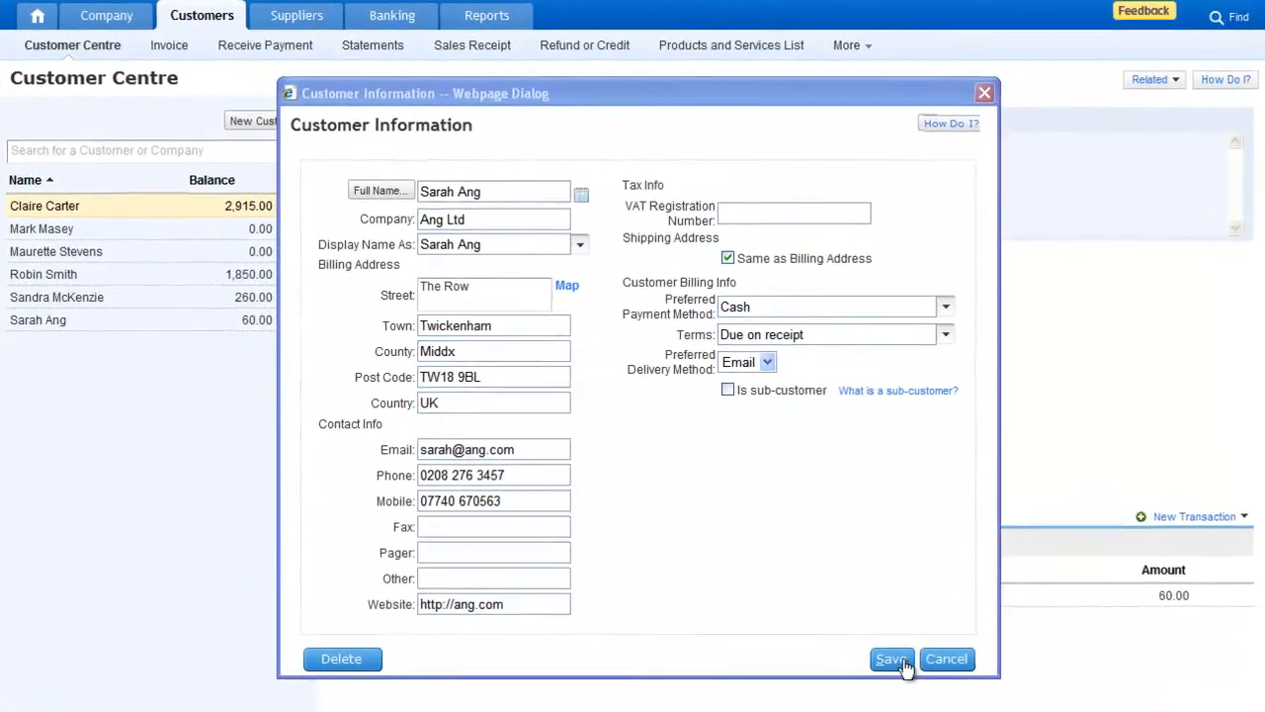
{"action": "left_click", "coordinate": [891, 658]}
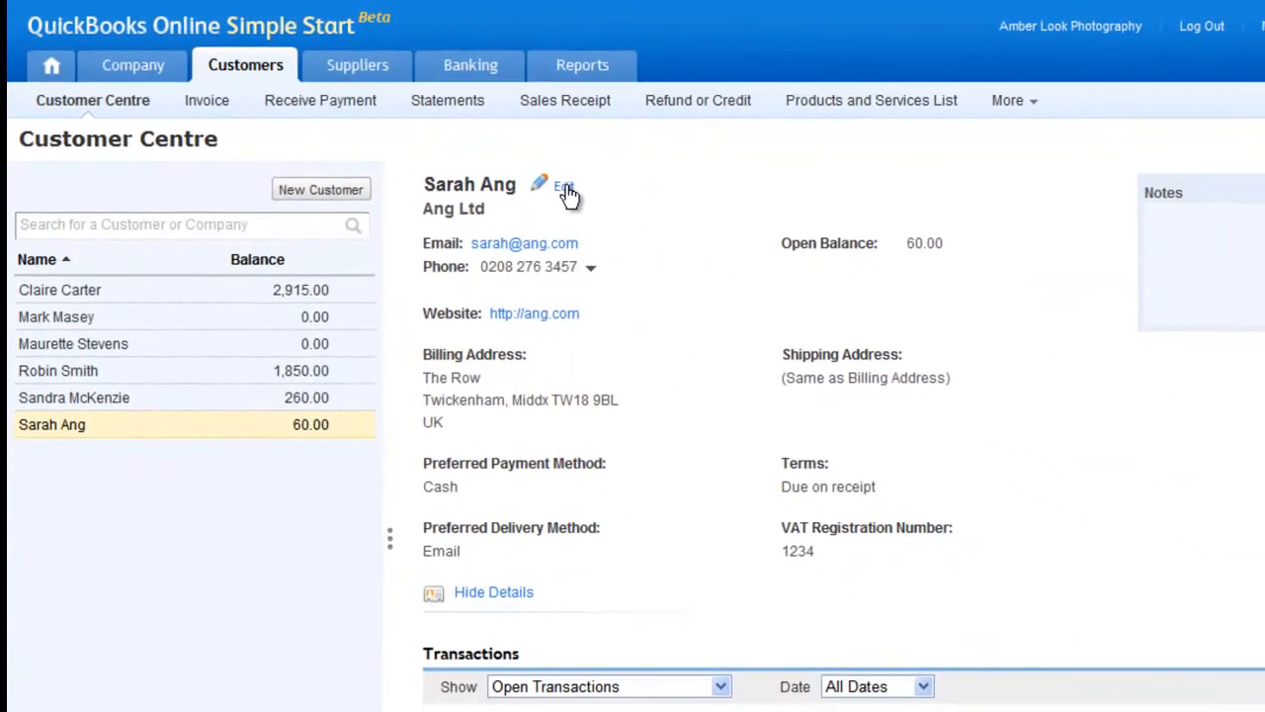
{"action": "left_click", "coordinate": [563, 186]}
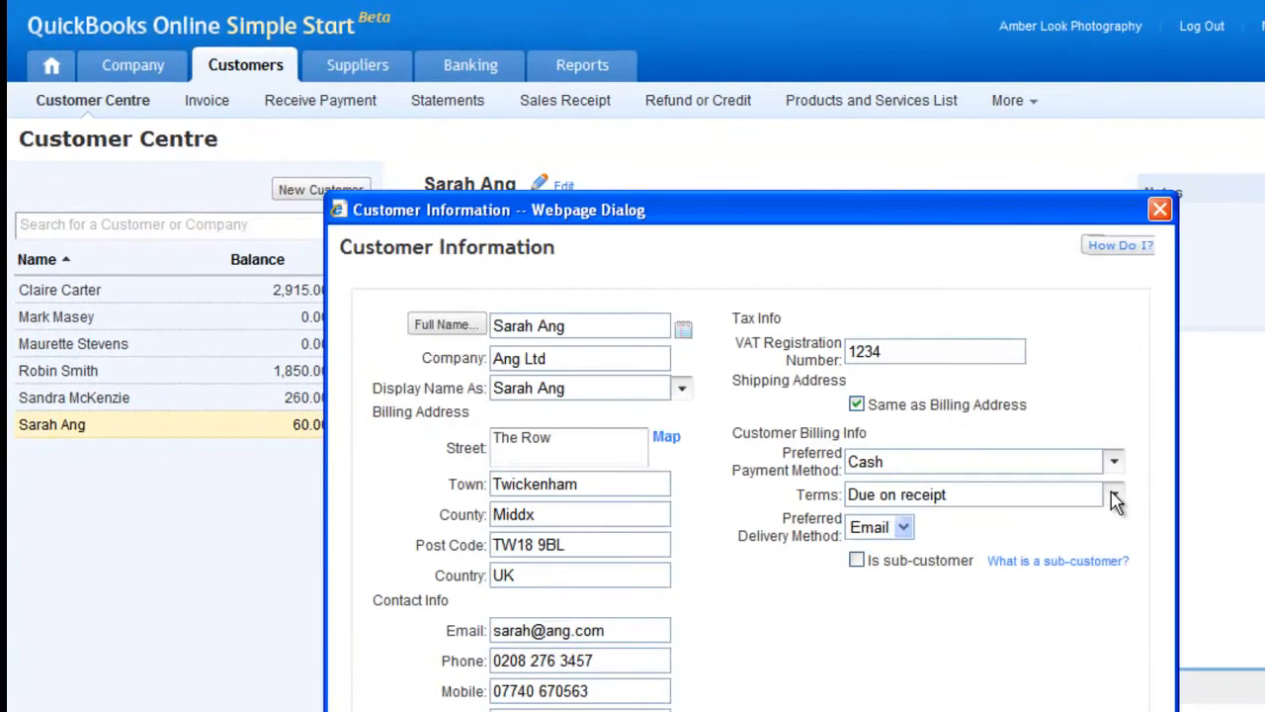
{"action": "left_click", "coordinate": [1114, 494]}
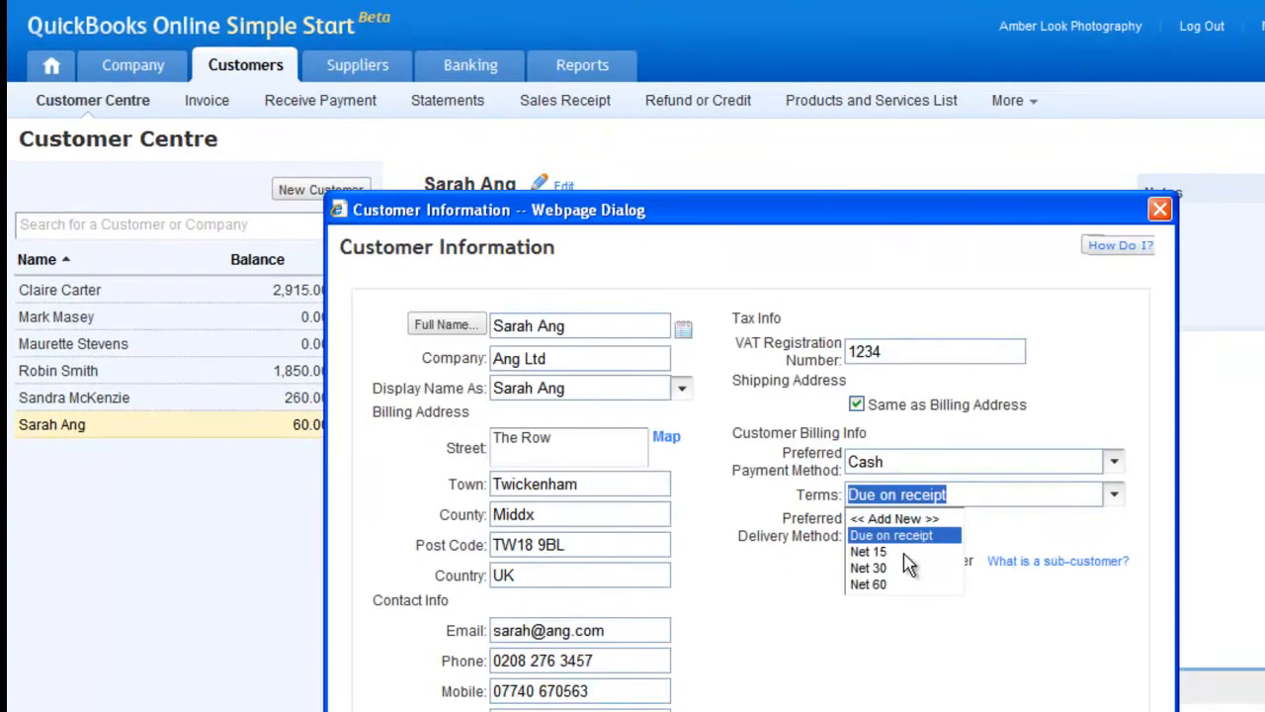
{"action": "left_click", "coordinate": [869, 551]}
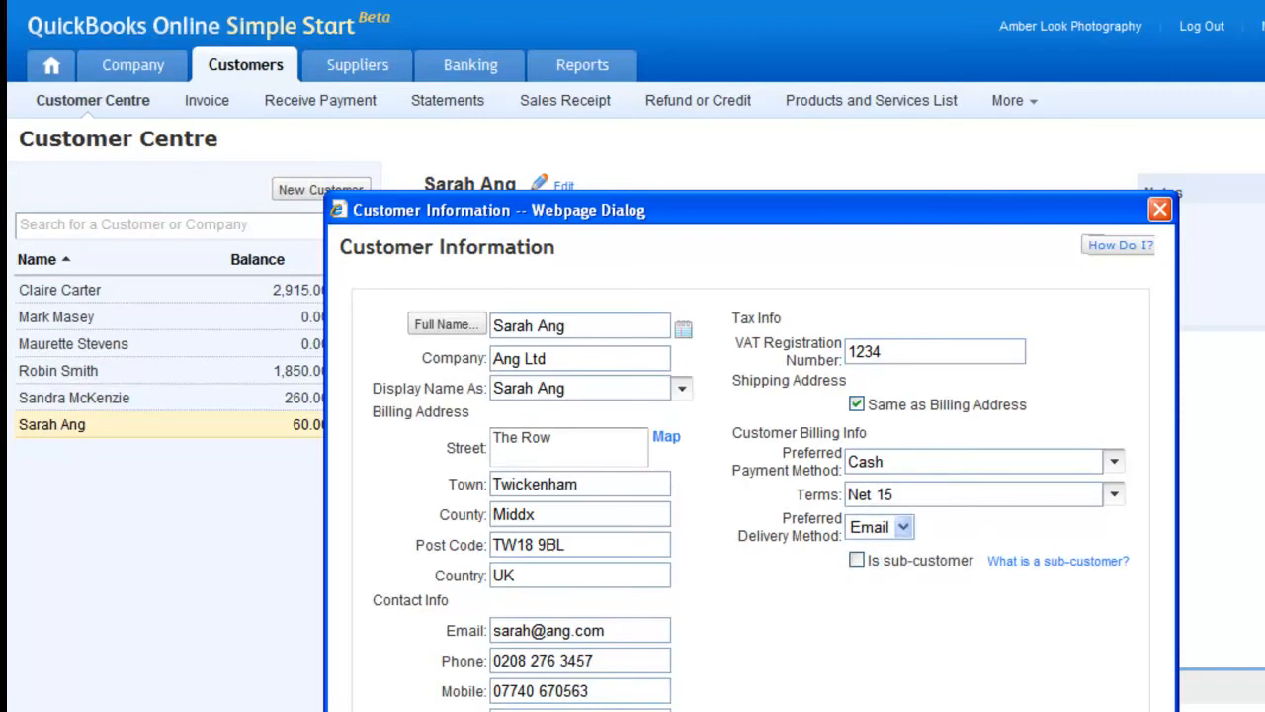
{"action": "left_click", "coordinate": [1160, 208]}
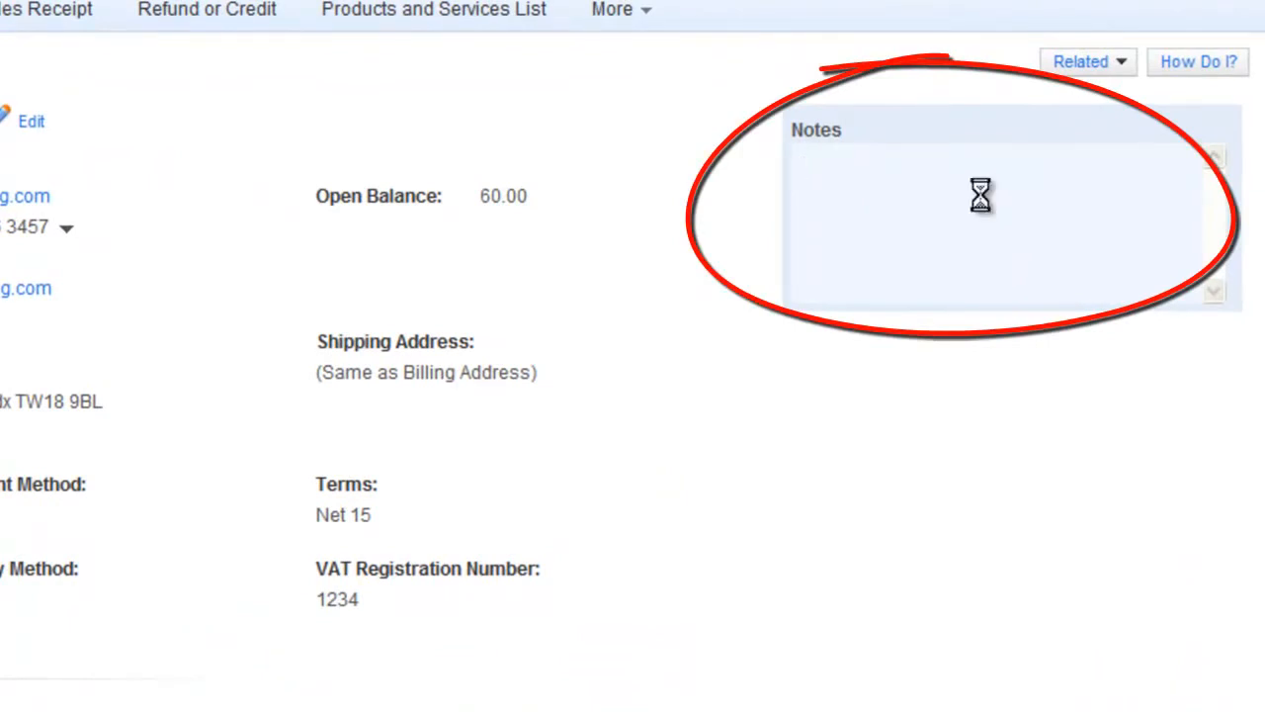
{"action": "type", "text": "Delivery after 5pm"}
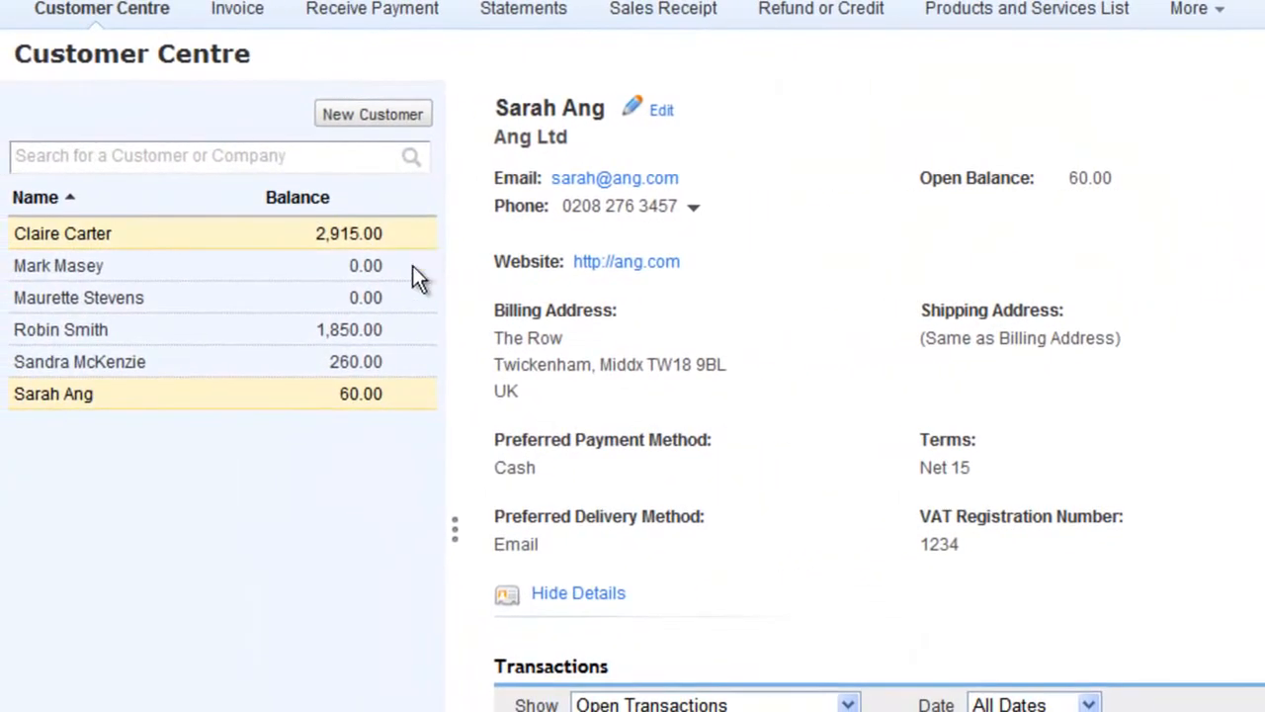
{"action": "mouse_move", "coordinate": [409, 392]}
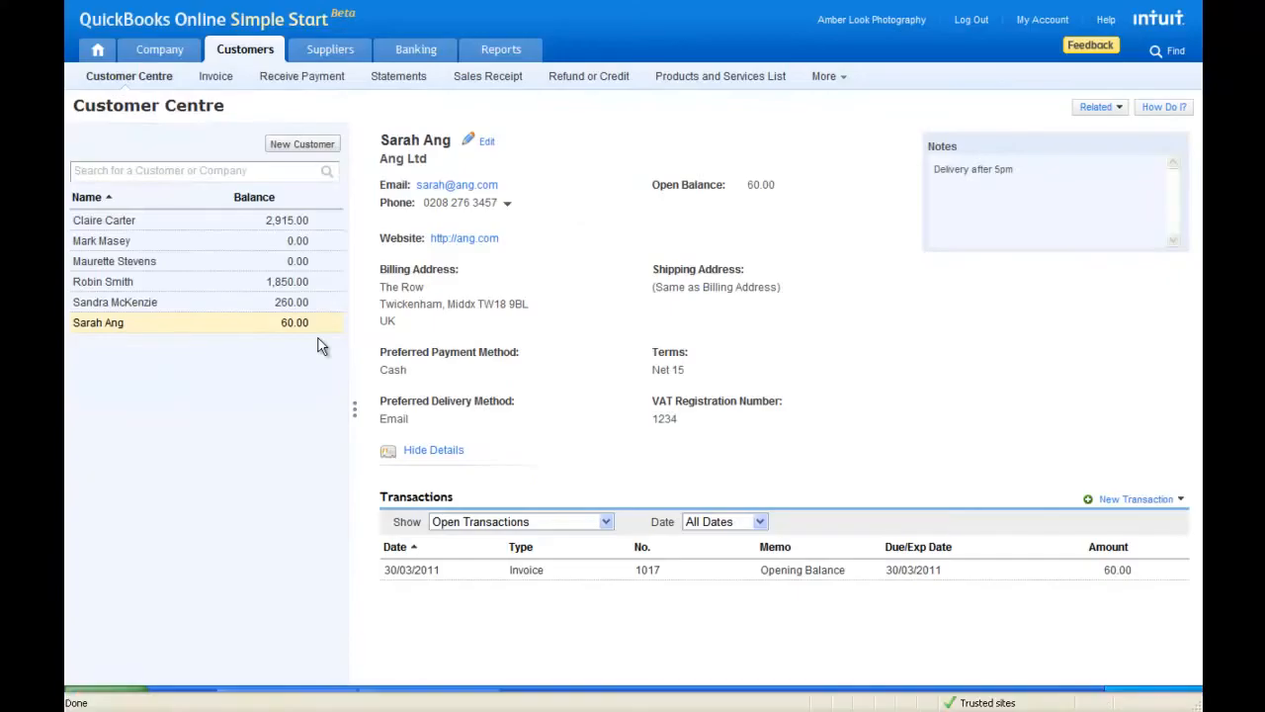
{"action": "mouse_move", "coordinate": [145, 98]}
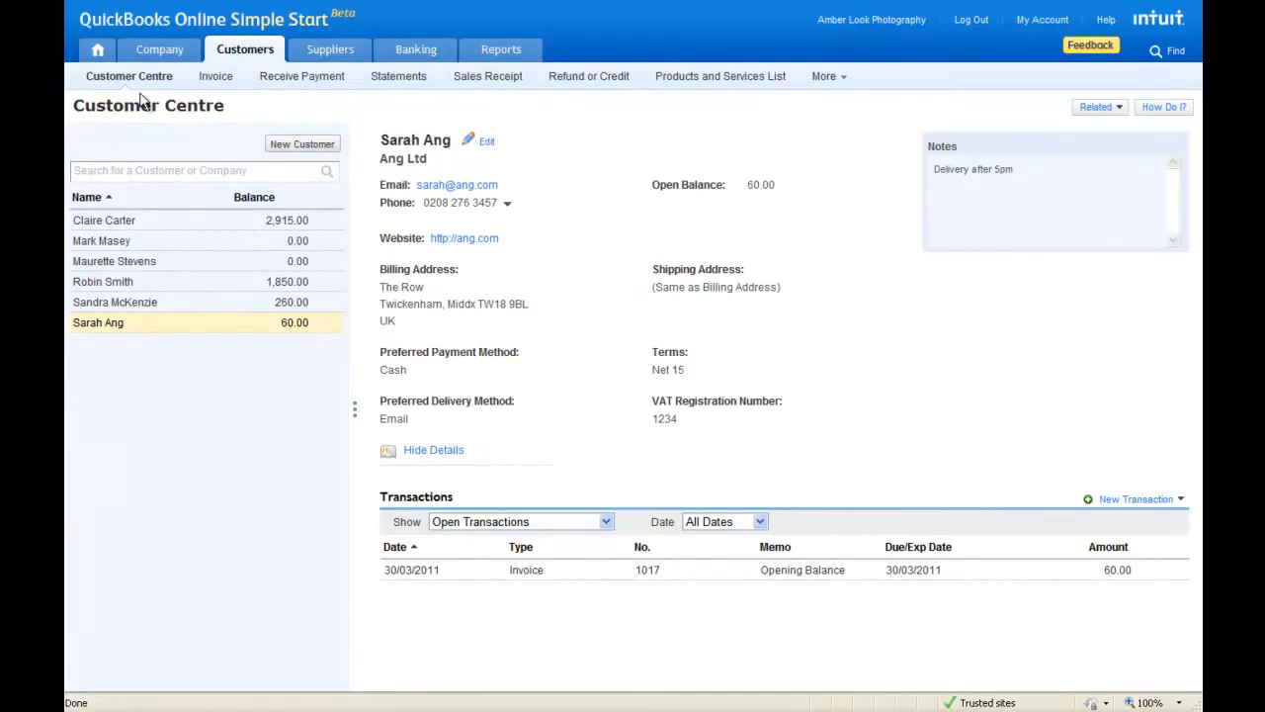
{"action": "left_click", "coordinate": [97, 50]}
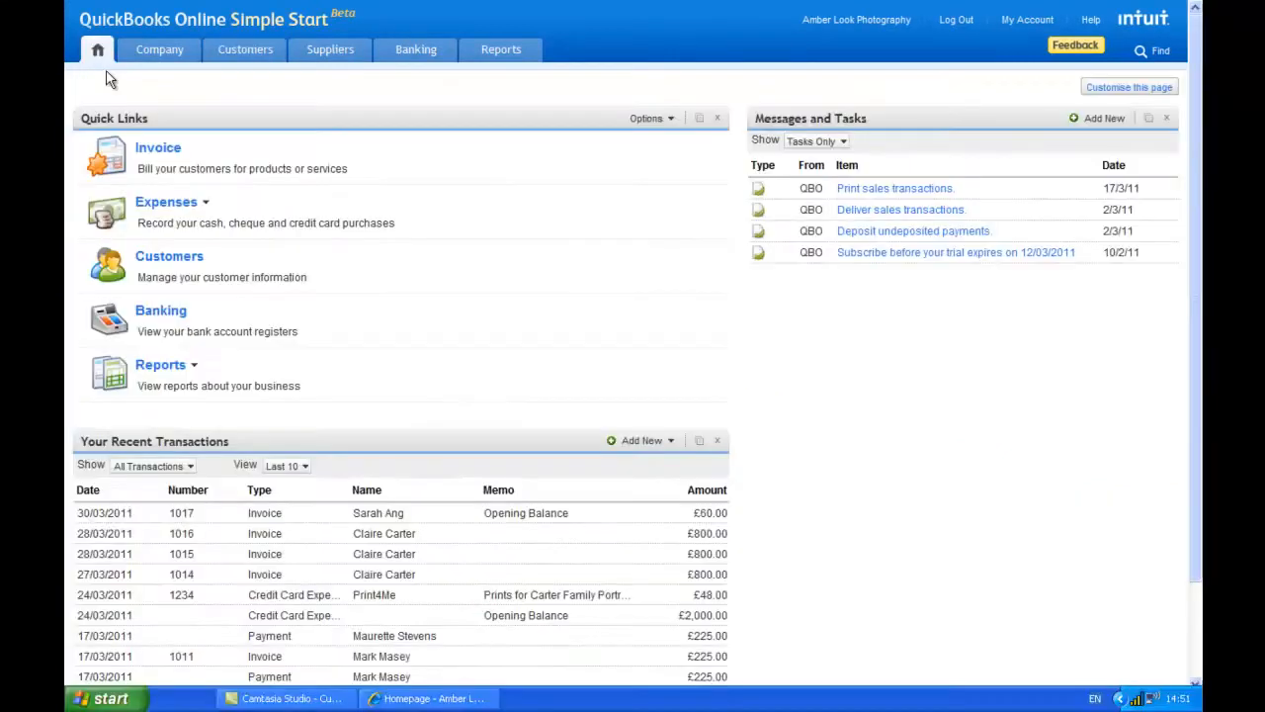